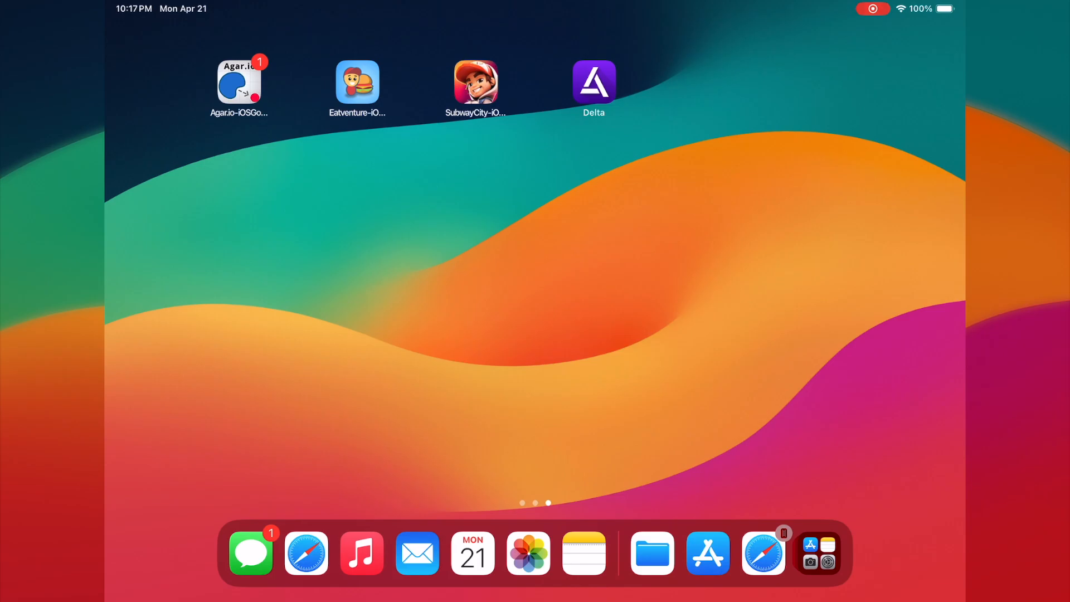
Follow the PSP Emulator note's apps.apple.com link to the PPSSPP App Store listing.
{"action": "left_click", "coordinate": [583, 553]}
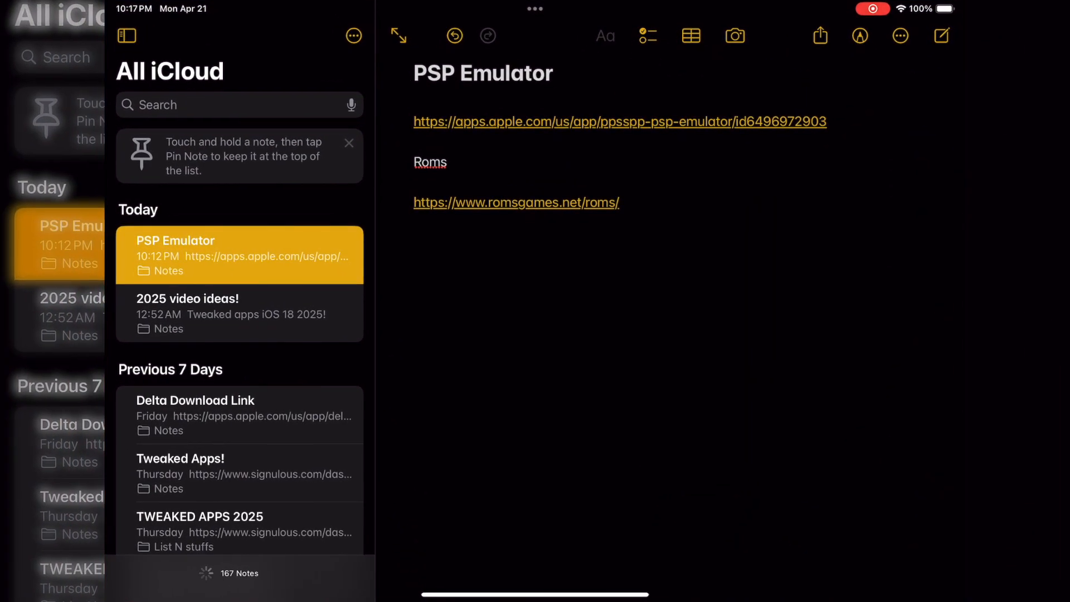
{"action": "left_click", "coordinate": [618, 121]}
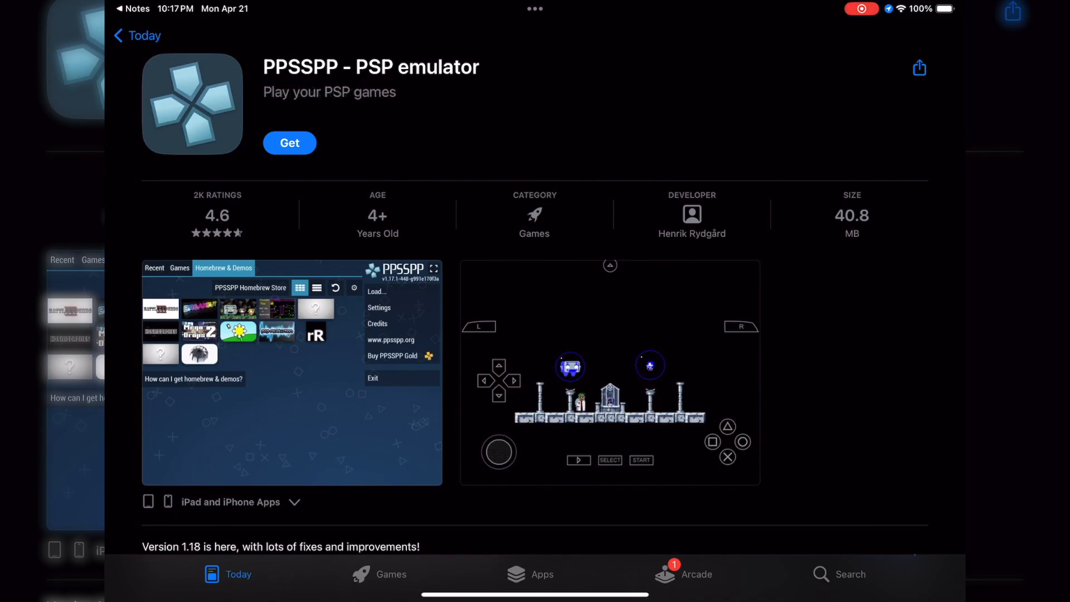
Get PPSSPP from its App Store page and launch it once installed.
{"action": "scroll", "scroll_direction": "down", "scroll_amount": 3}
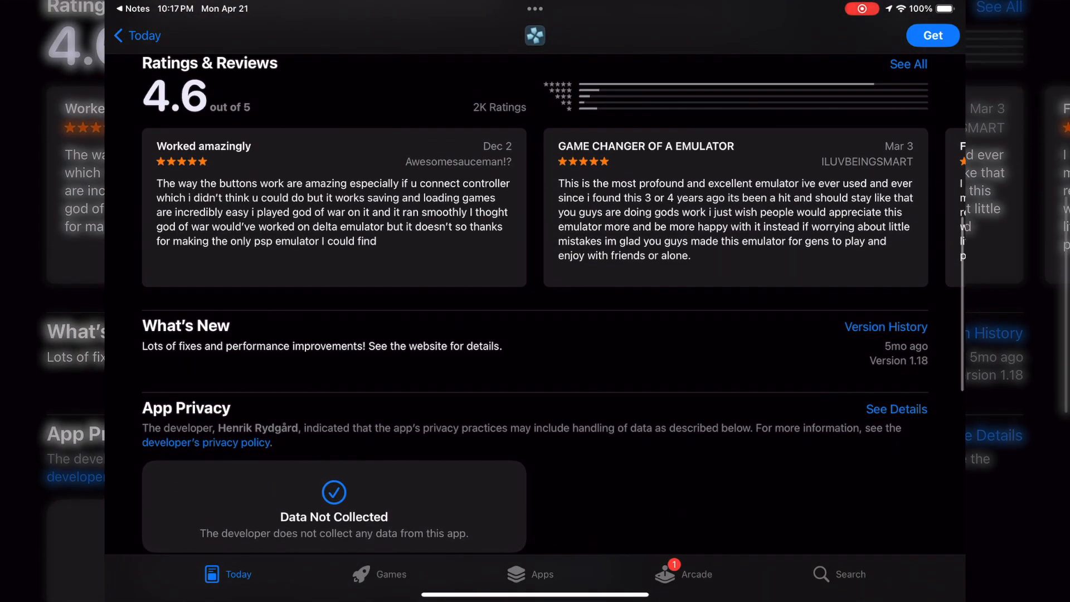
{"action": "scroll", "scroll_direction": "down", "scroll_amount": 3}
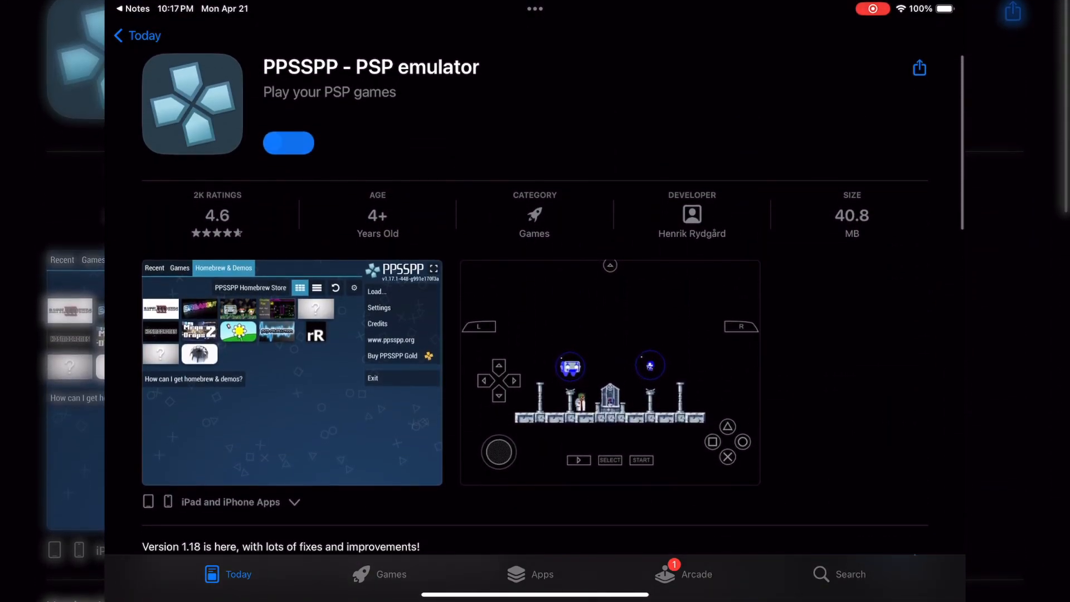
{"action": "left_click", "coordinate": [288, 142]}
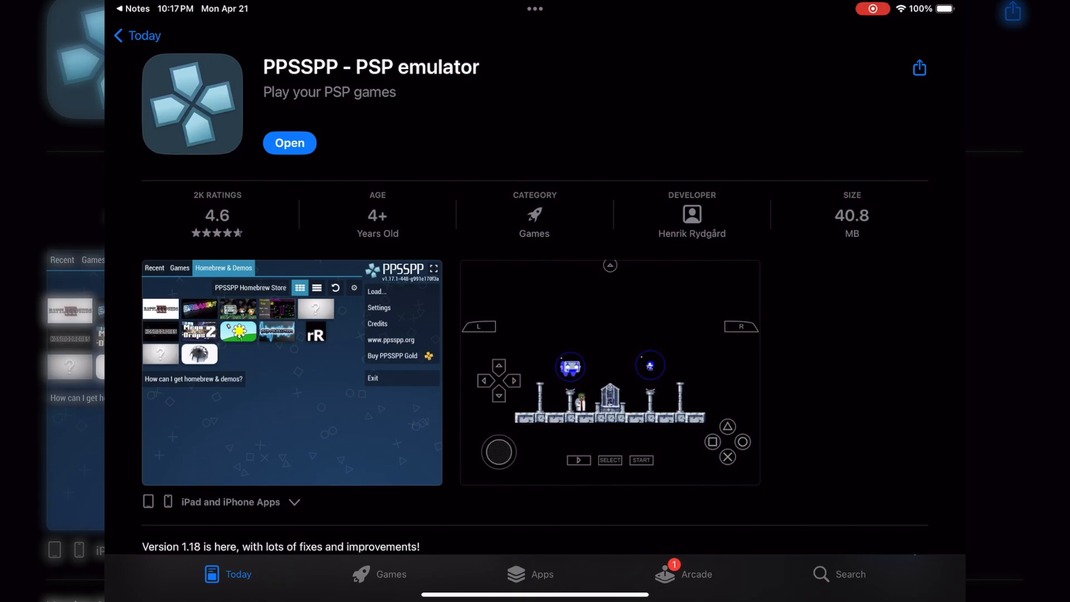
{"action": "left_click", "coordinate": [289, 143]}
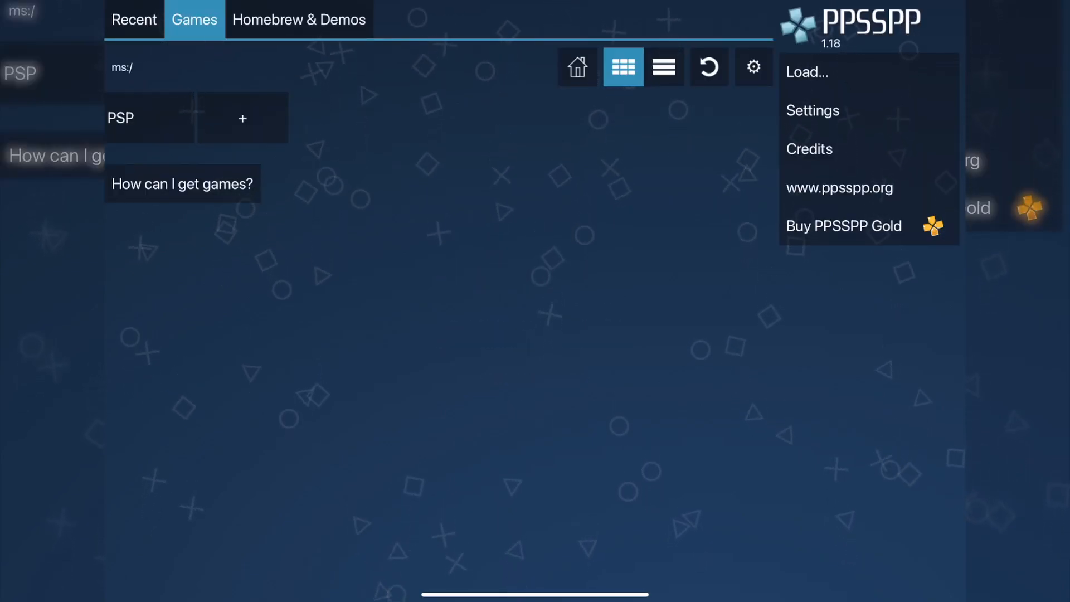
{"action": "left_click", "coordinate": [134, 19]}
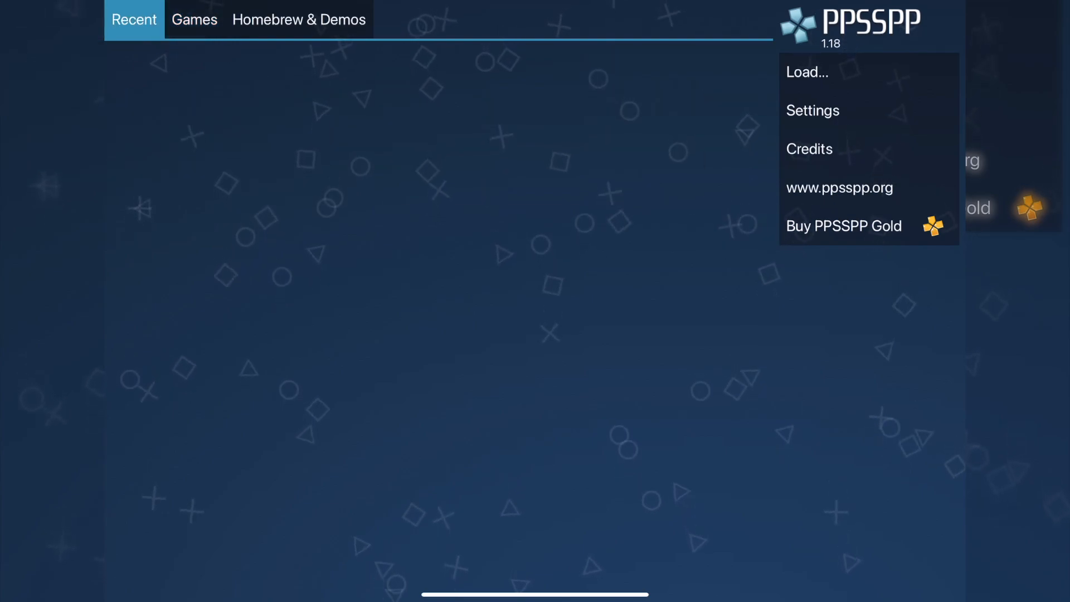
{"action": "left_click", "coordinate": [299, 18]}
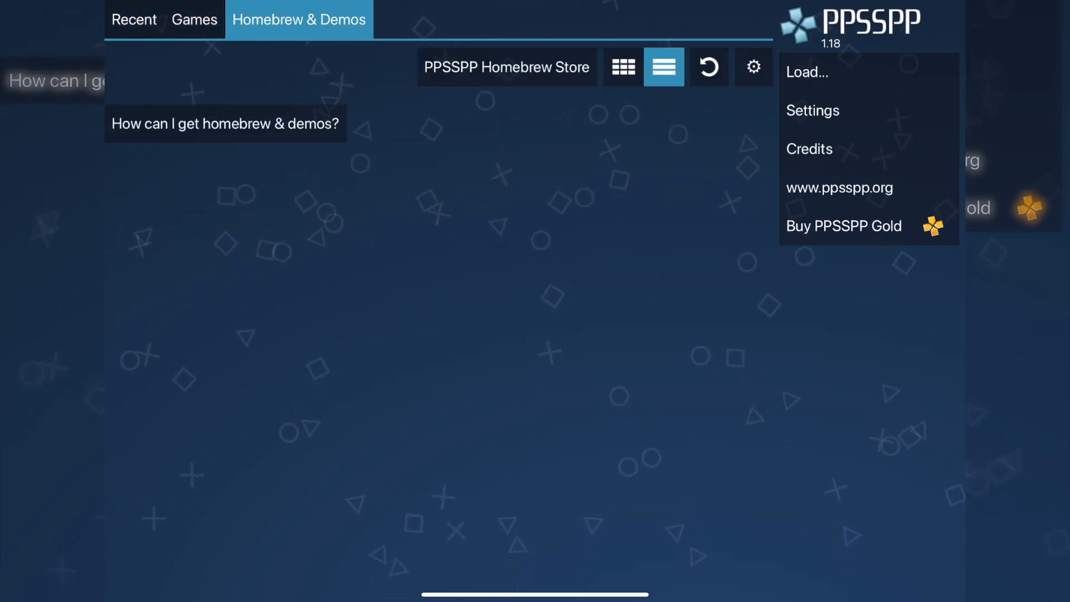
{"action": "left_click", "coordinate": [194, 19]}
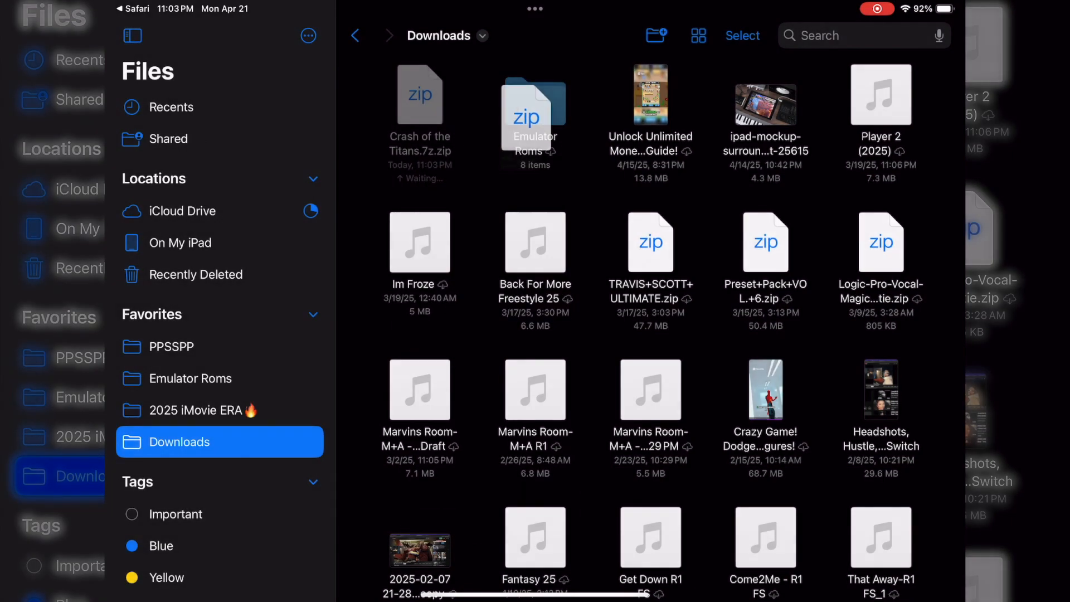
Move Crash of the Titans.7z.zip from Downloads into the Emulator Roms folder.
{"action": "left_click", "coordinate": [193, 378]}
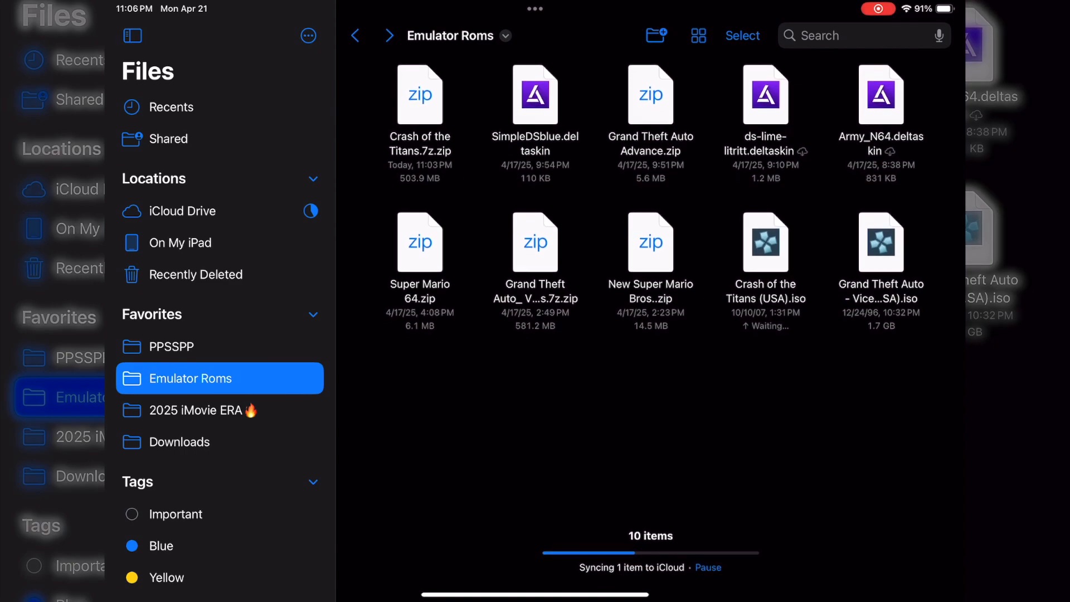
Browse to the PPSSPP folder On My iPad, then select the ISOs in Emulator Roms.
{"action": "left_click", "coordinate": [174, 345]}
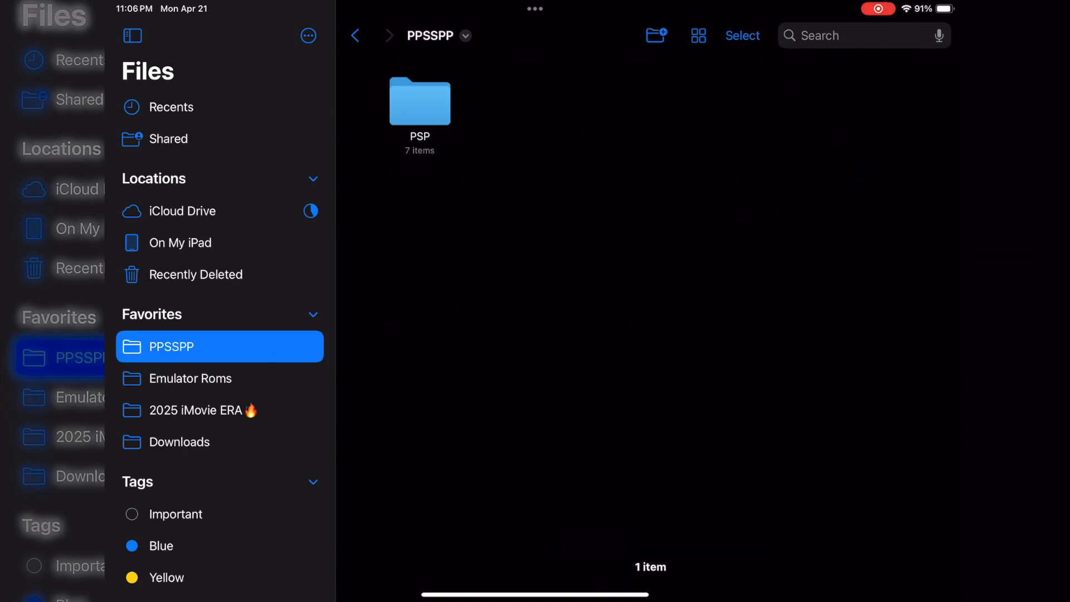
{"action": "left_click", "coordinate": [180, 242]}
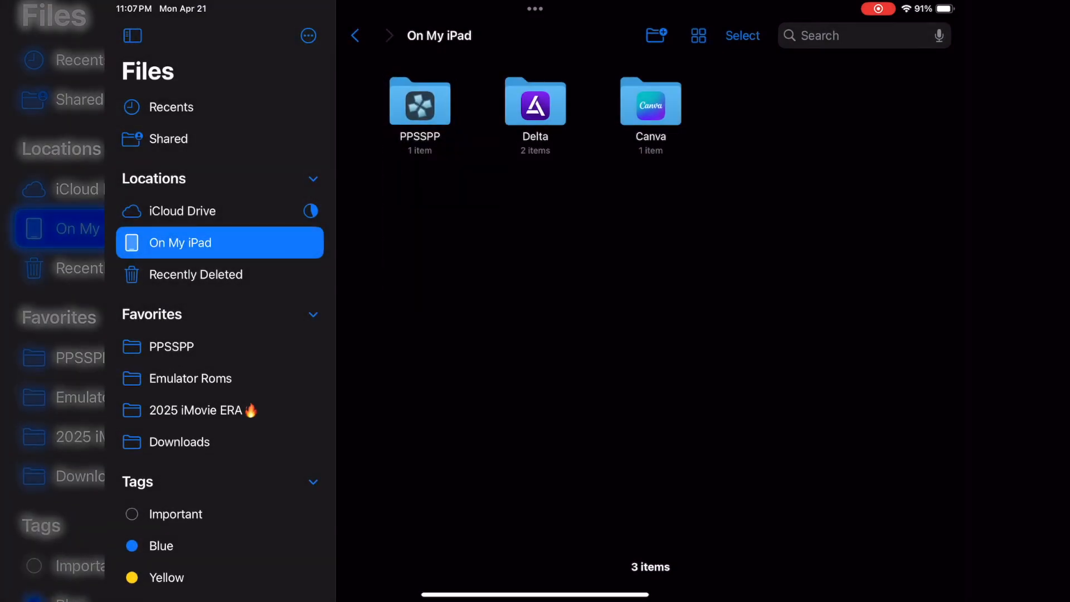
{"action": "left_click", "coordinate": [191, 379]}
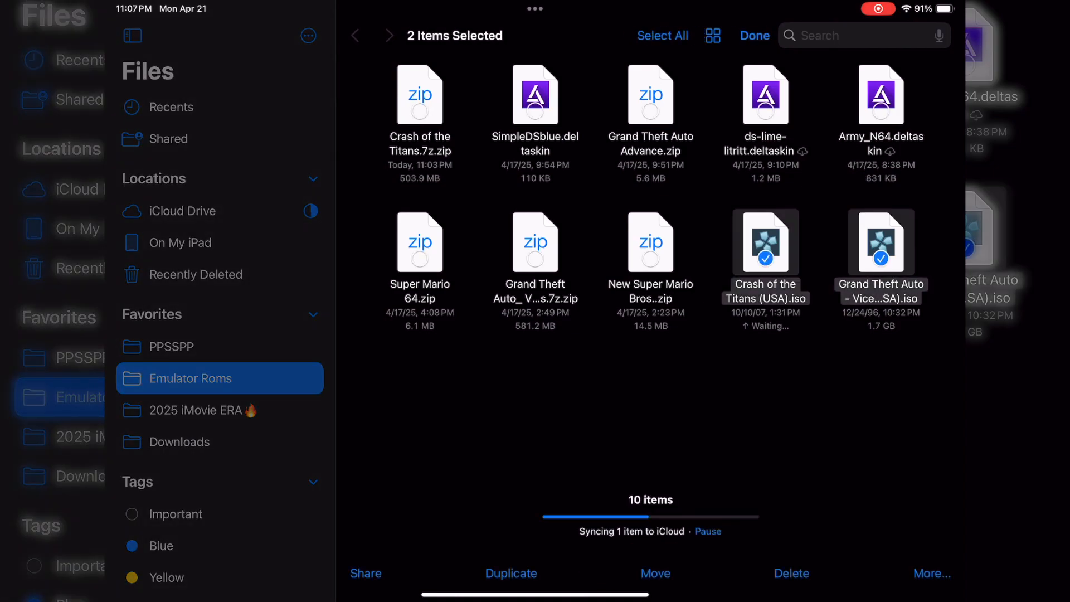
Copy the Crash of the Titans and Grand Theft Auto ISOs into PPSSPP's PSP/GAME folder.
{"action": "left_click", "coordinate": [654, 573]}
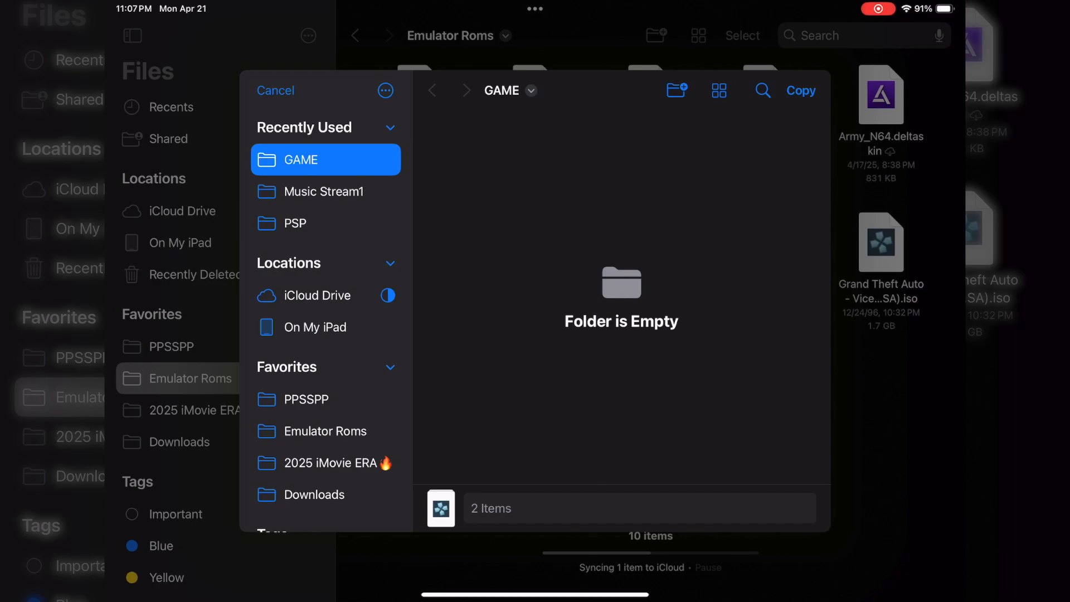
{"action": "left_click", "coordinate": [294, 223]}
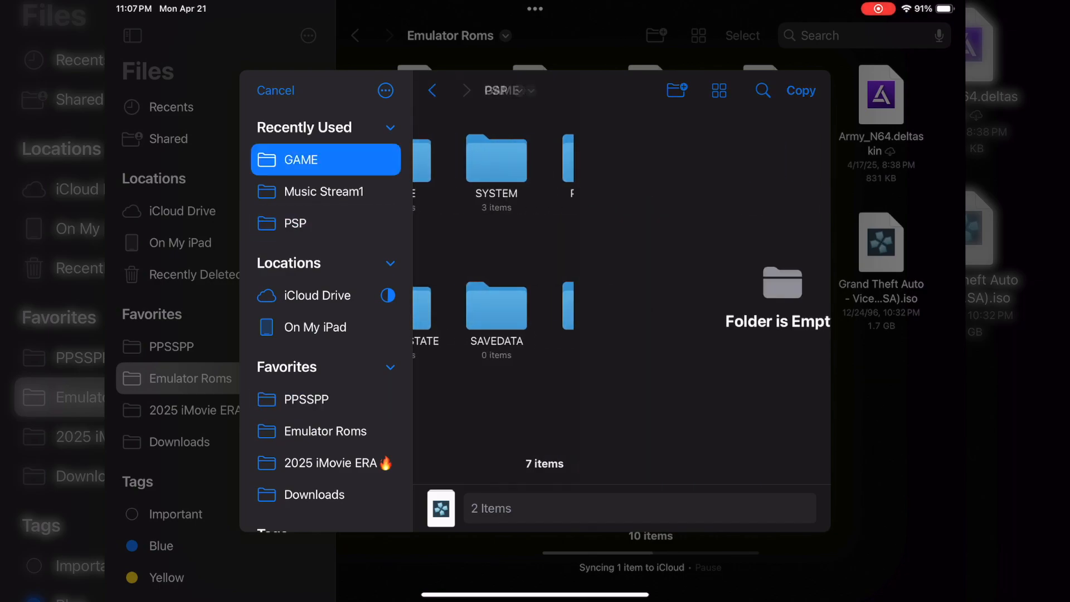
{"action": "left_click", "coordinate": [304, 159]}
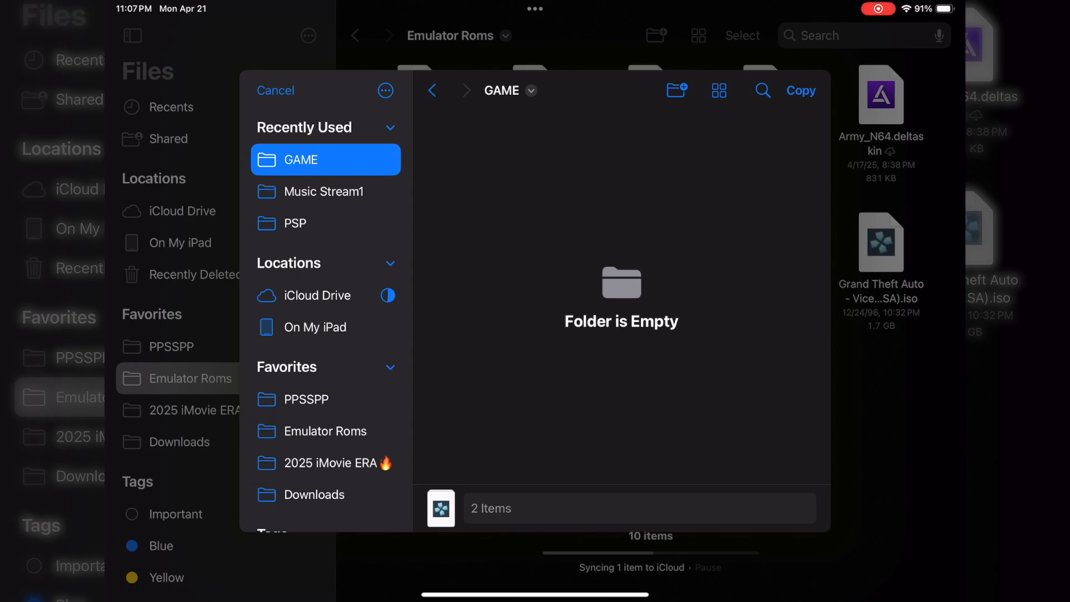
{"action": "left_click", "coordinate": [801, 90]}
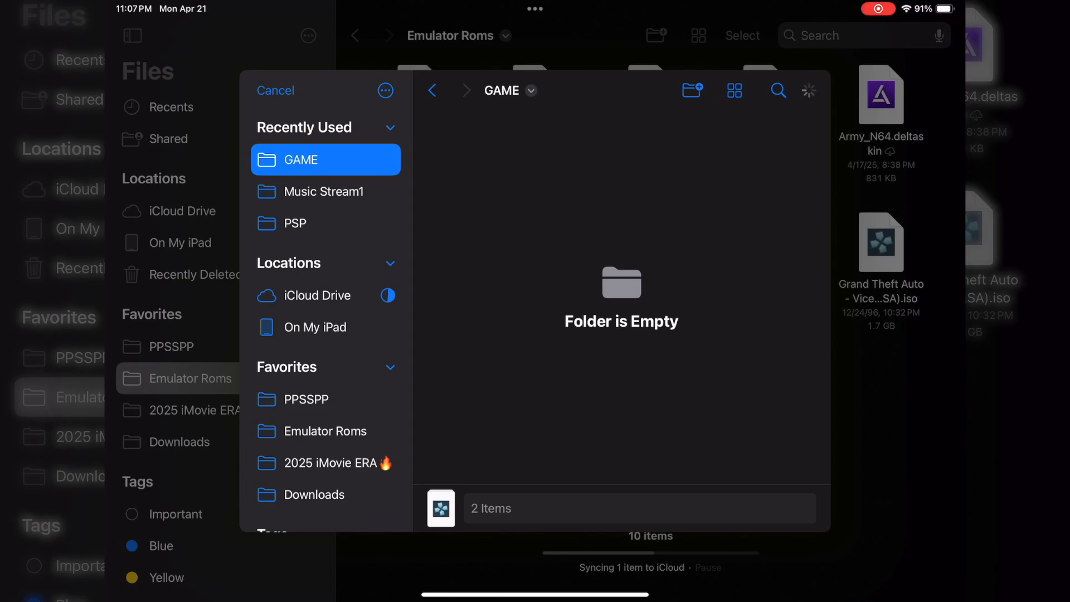
Check the PPSSPP folder, then leave Files for the home screen.
{"action": "left_click", "coordinate": [275, 91]}
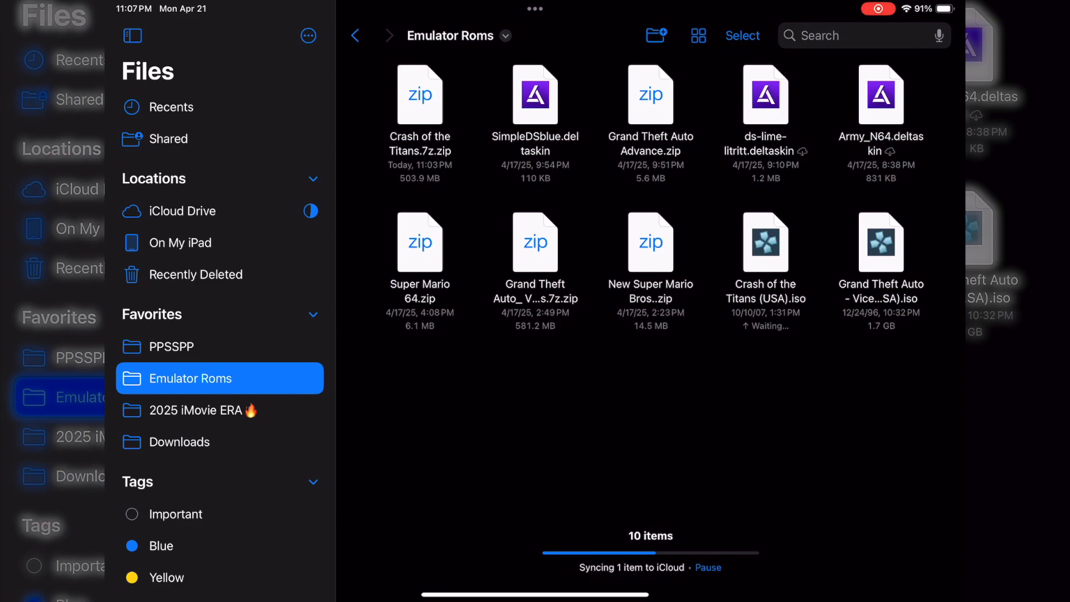
{"action": "left_click", "coordinate": [171, 346]}
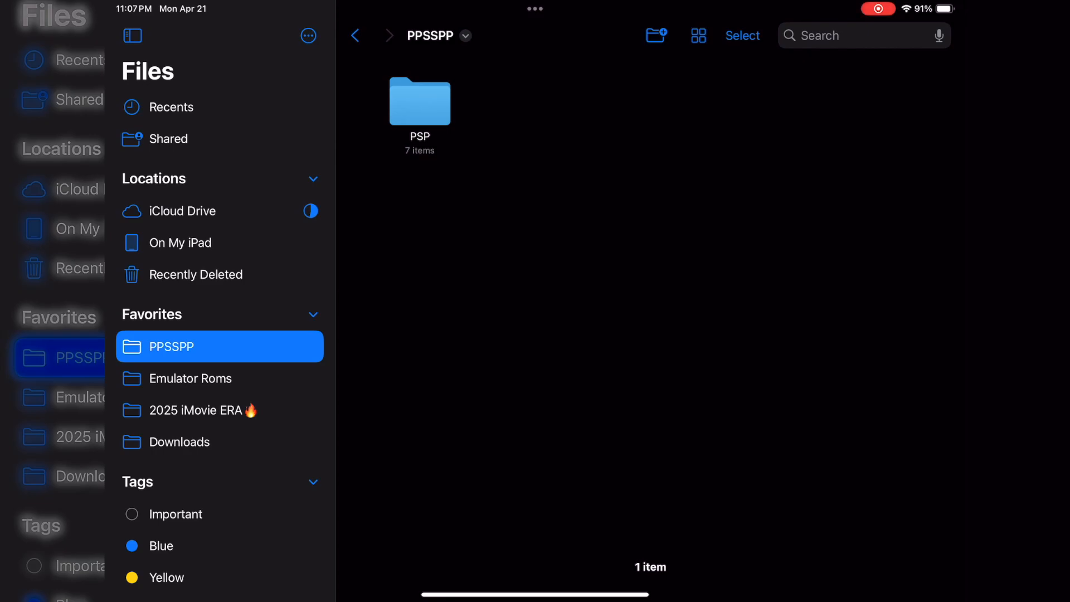
{"action": "double_click", "coordinate": [420, 102]}
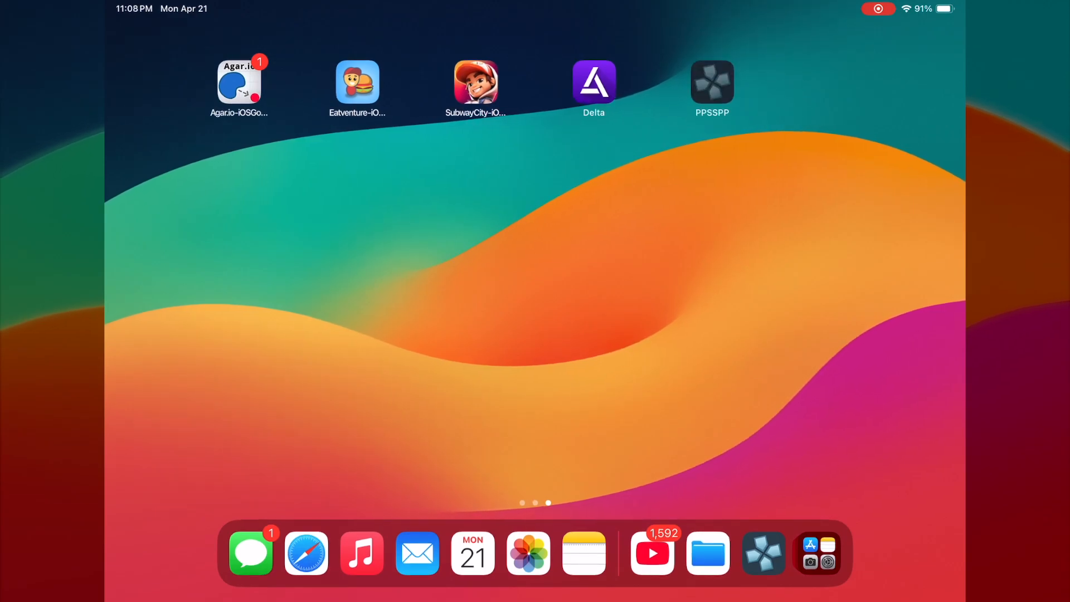
Run a copied PSP game from PPSSPP's GAME folder and choose New Game.
{"action": "left_click", "coordinate": [711, 84]}
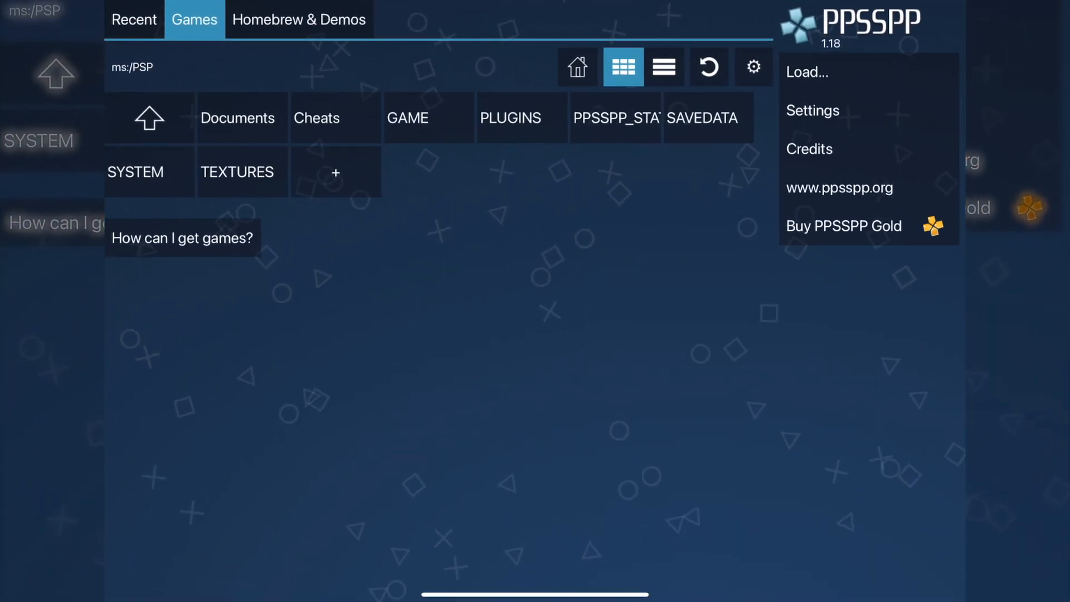
{"action": "left_click", "coordinate": [408, 117]}
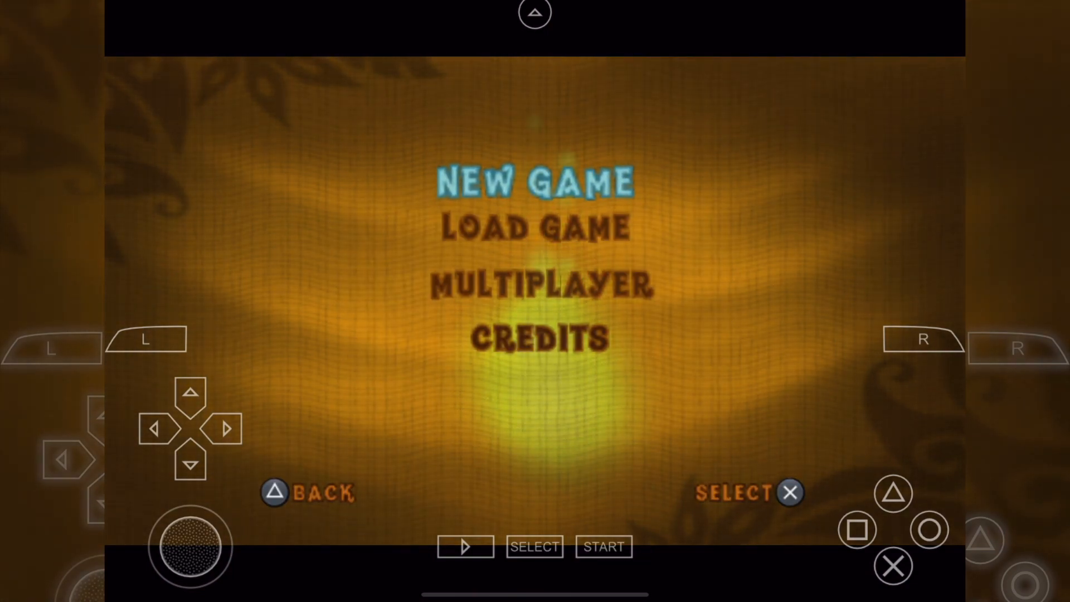
{"action": "left_click", "coordinate": [536, 182]}
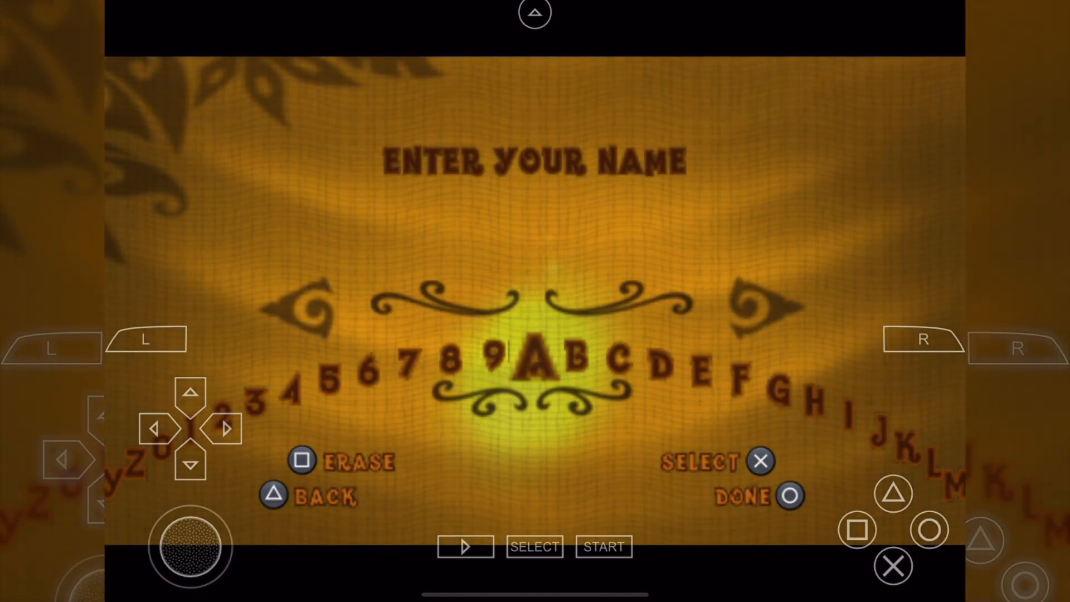